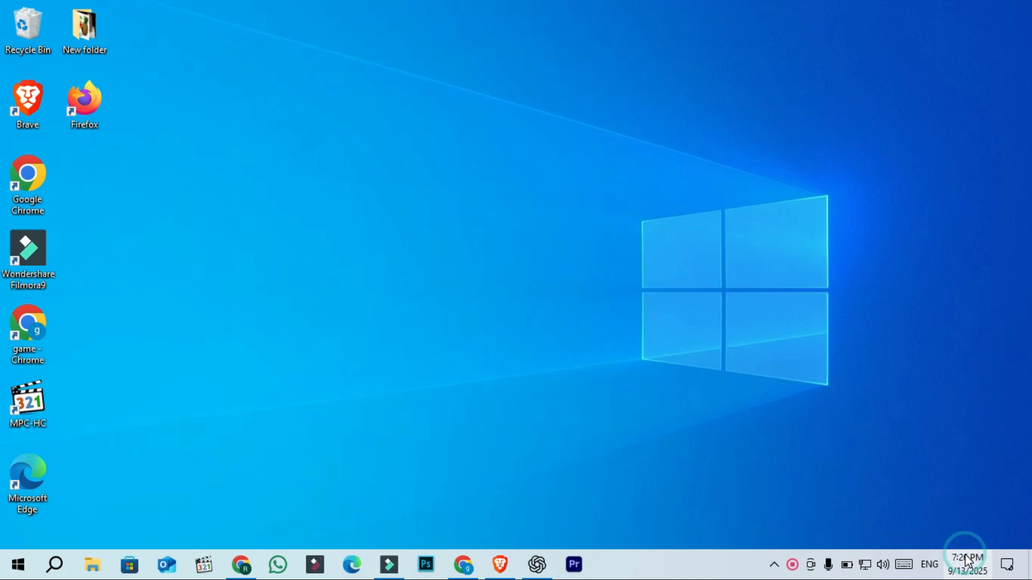
# Step: Reopen the taskbar calendar, then dismiss it to leave the plain desktop at 7:27 PM
pyautogui.click(966, 565)
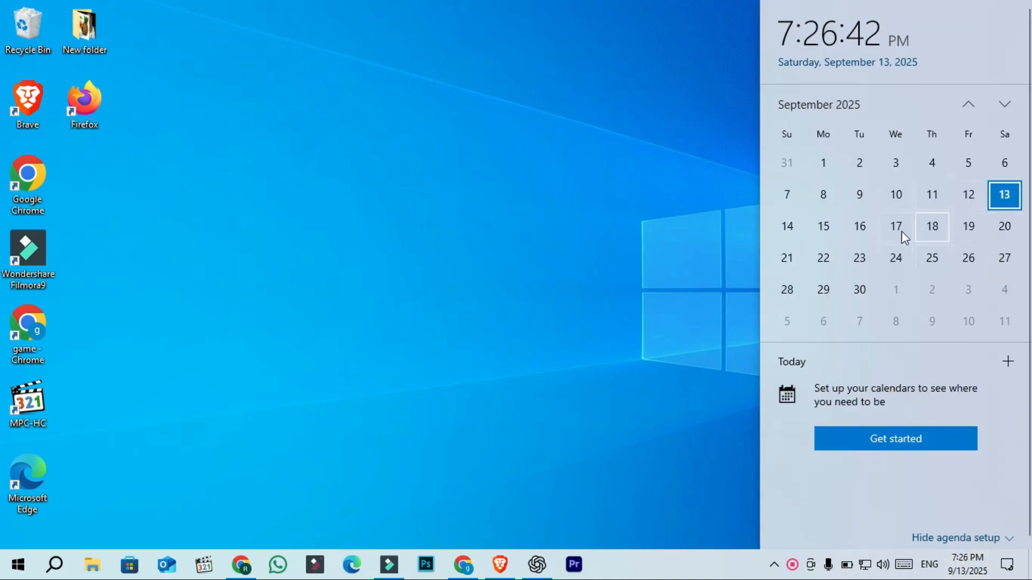
pyautogui.moveTo(859, 258)
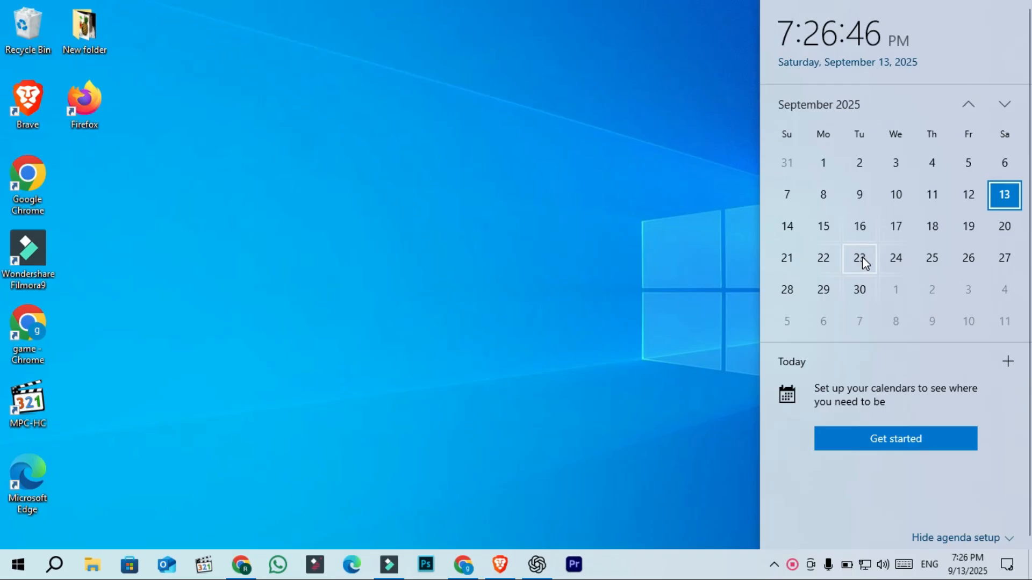
pyautogui.moveTo(624, 223)
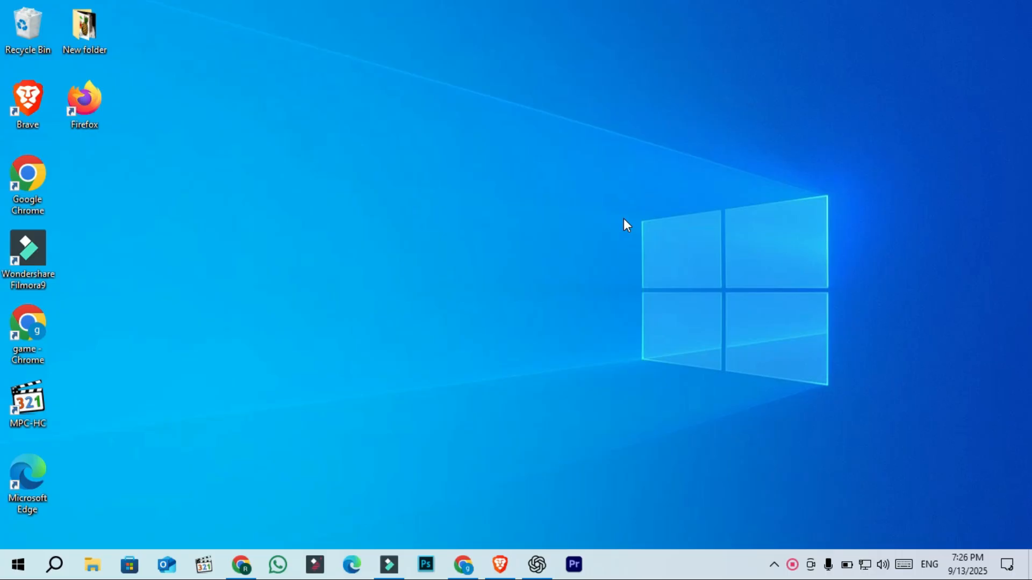
pyautogui.click(967, 557)
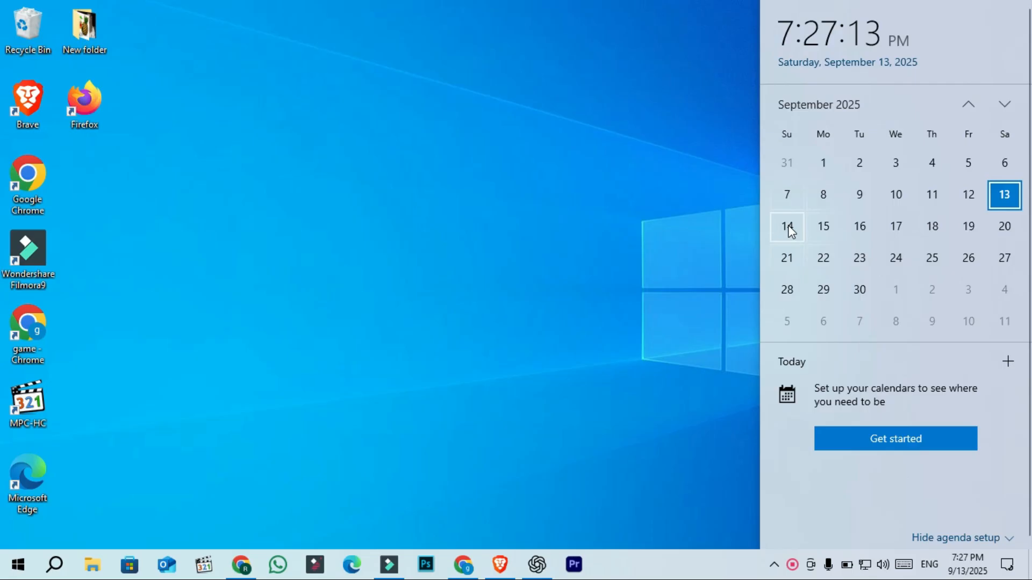
pyautogui.moveTo(585, 209)
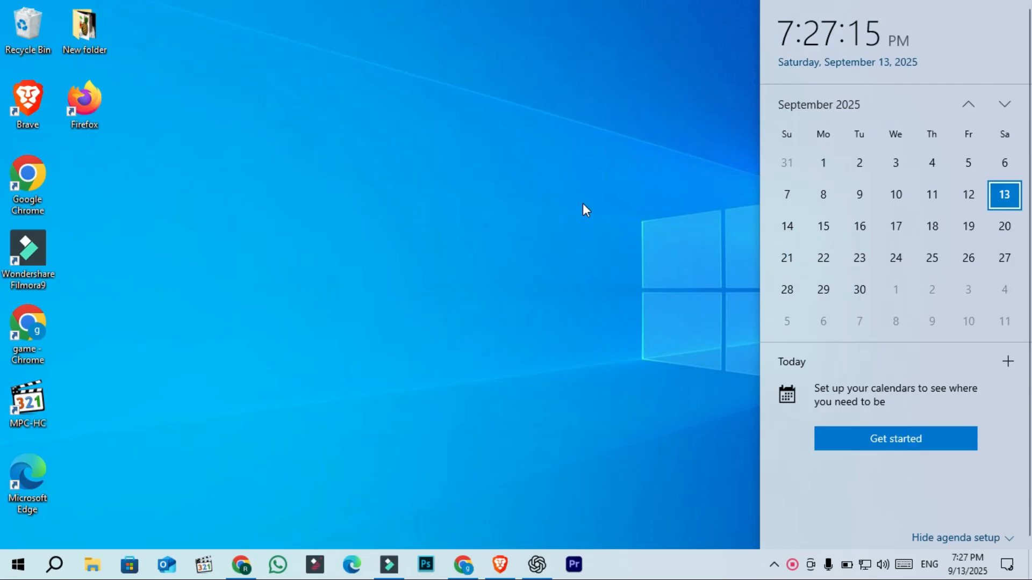
pyautogui.click(582, 203)
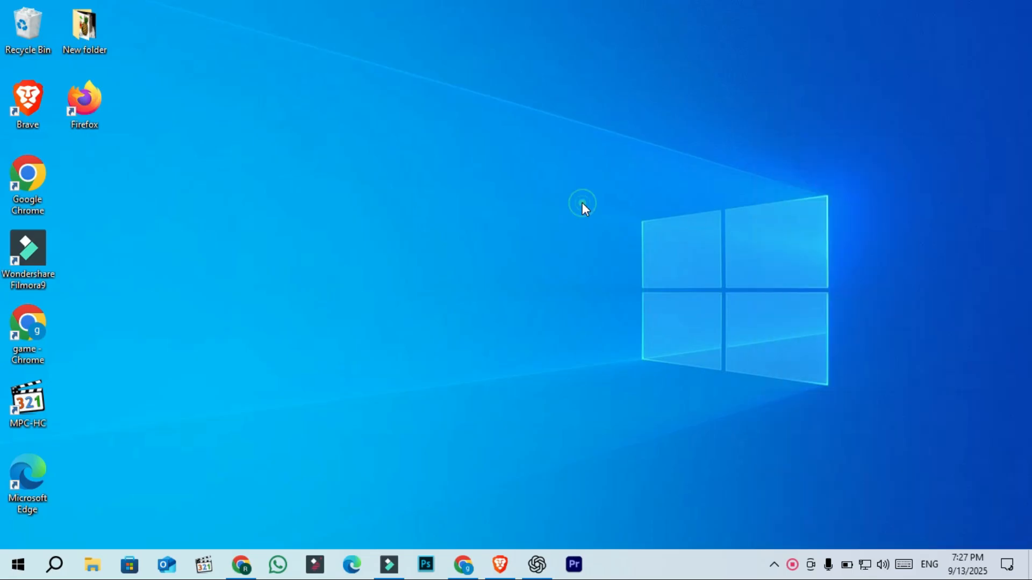